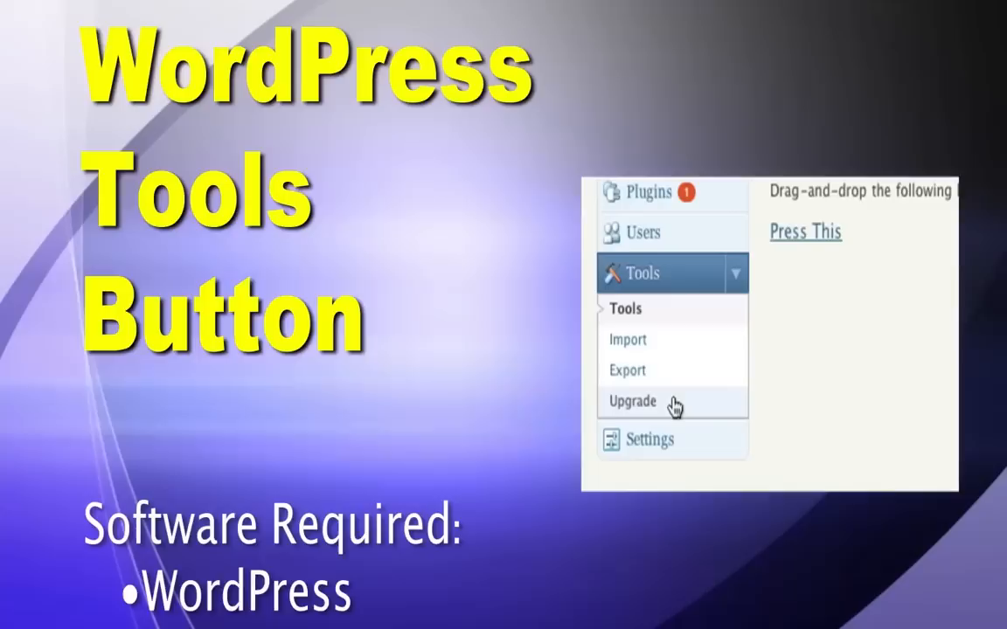
# Go from the Dashboard to Tools, showing Turbo and Press This sections.
pyautogui.click(632, 401)
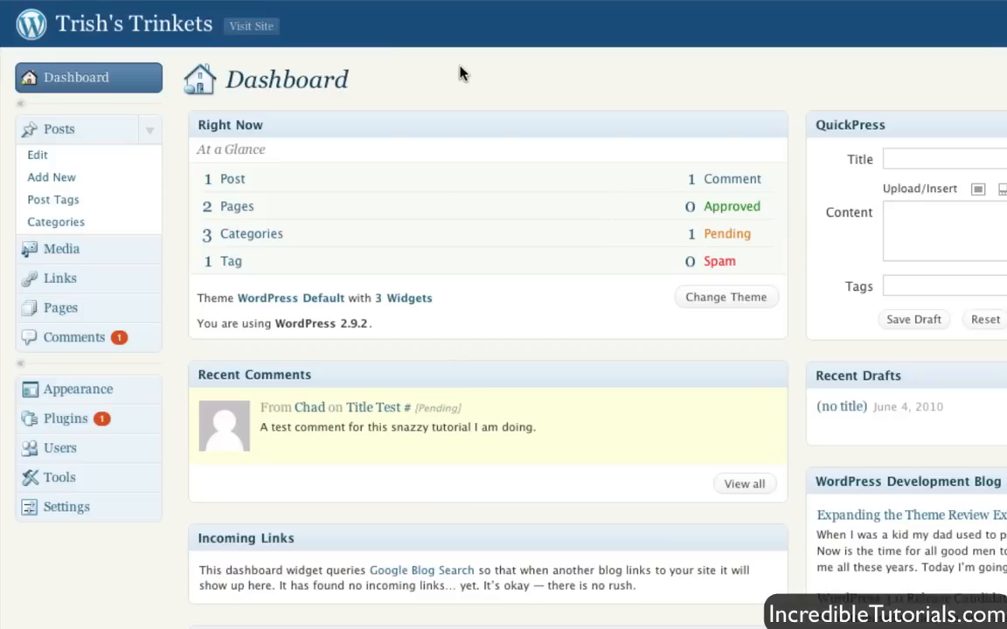
pyautogui.moveTo(59, 477)
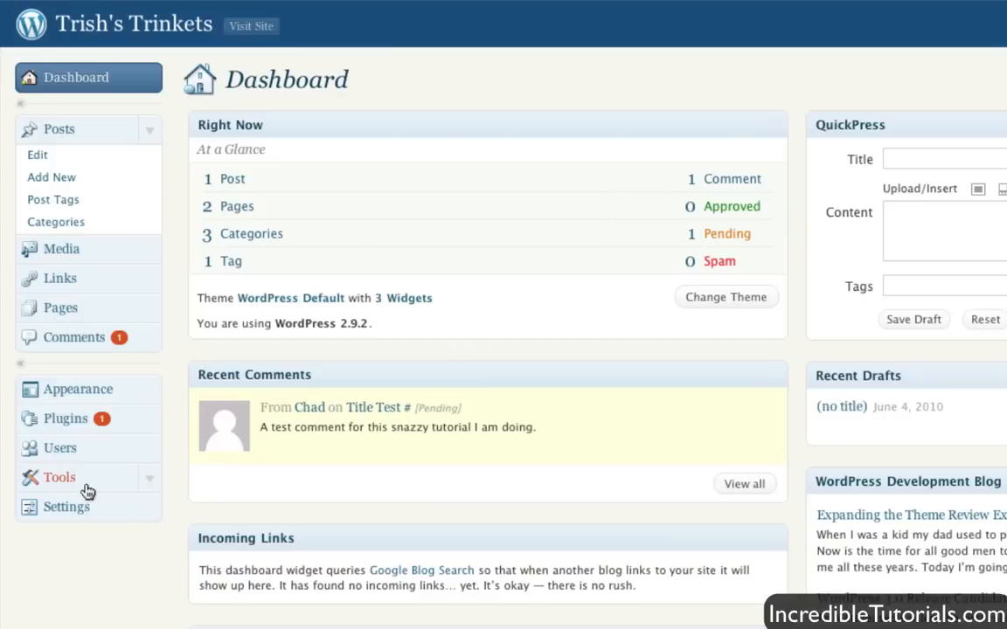
pyautogui.click(60, 478)
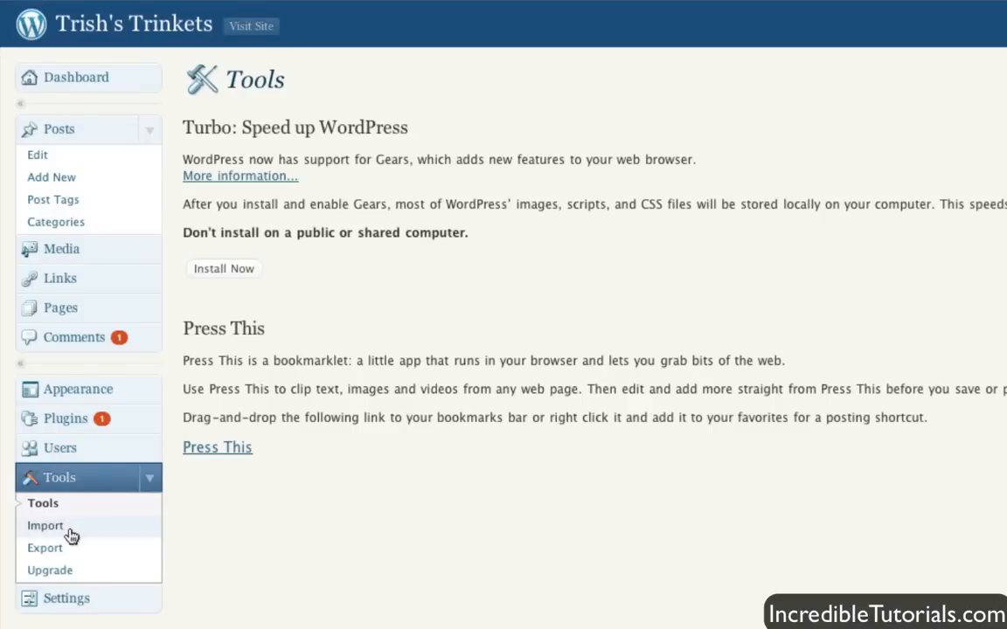
# Show the Import page listing Blogger, LiveJournal, RSS and WordPress importers.
pyautogui.click(45, 525)
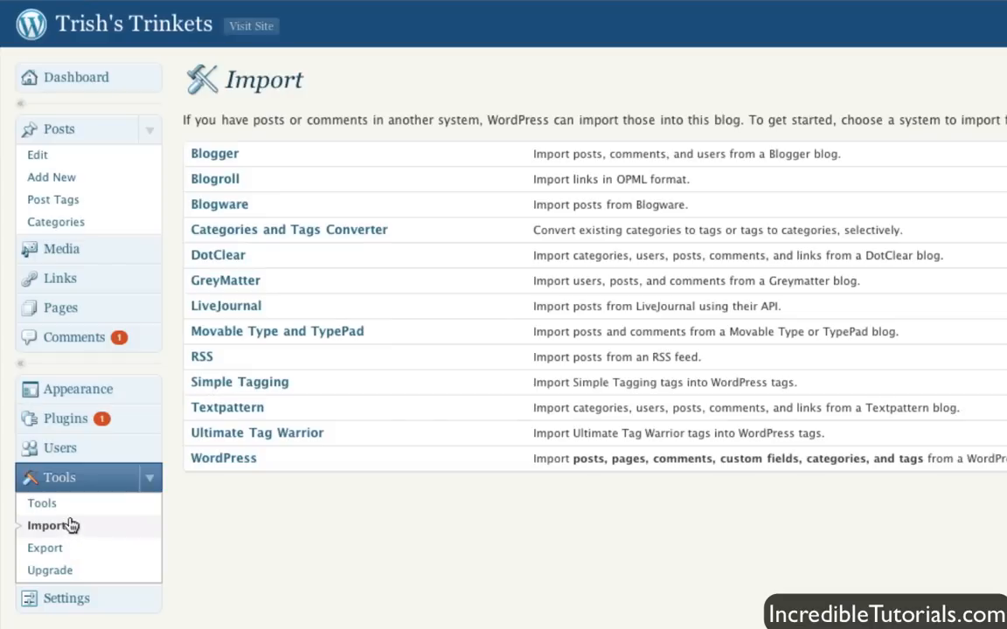
pyautogui.moveTo(389, 614)
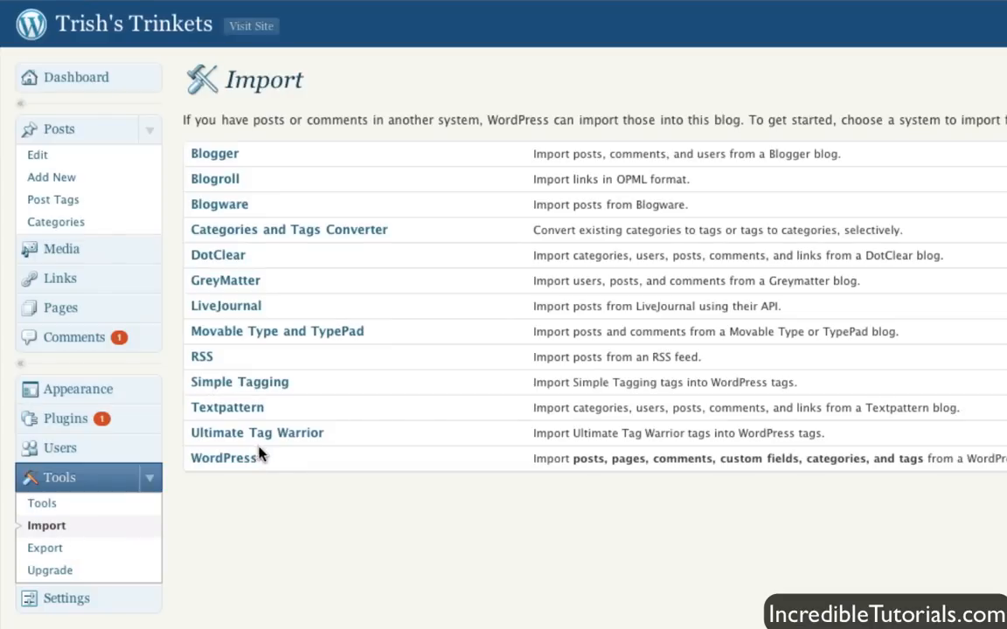
pyautogui.moveTo(223, 458)
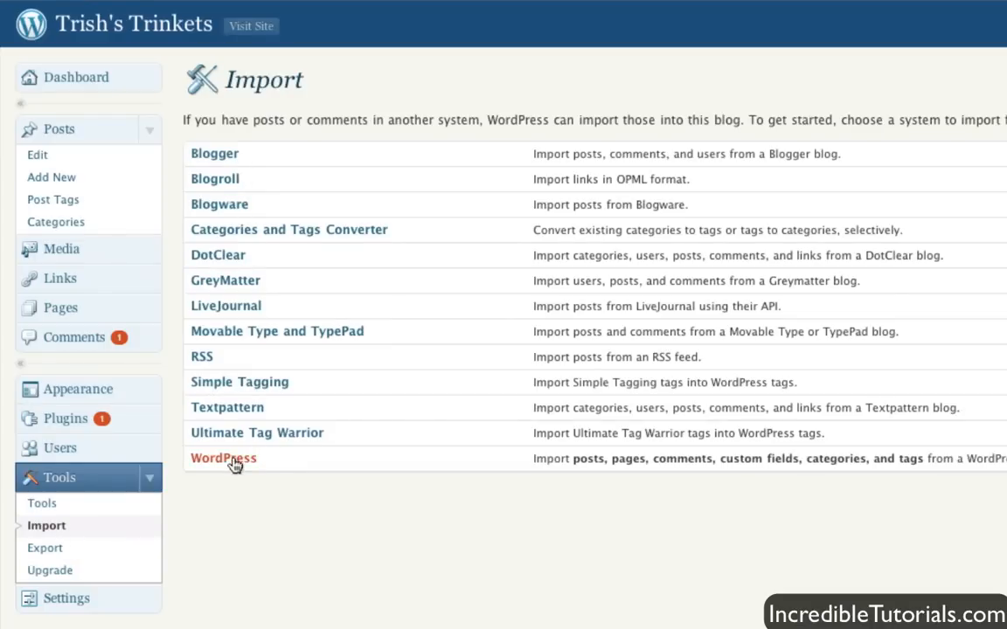
pyautogui.moveTo(304, 391)
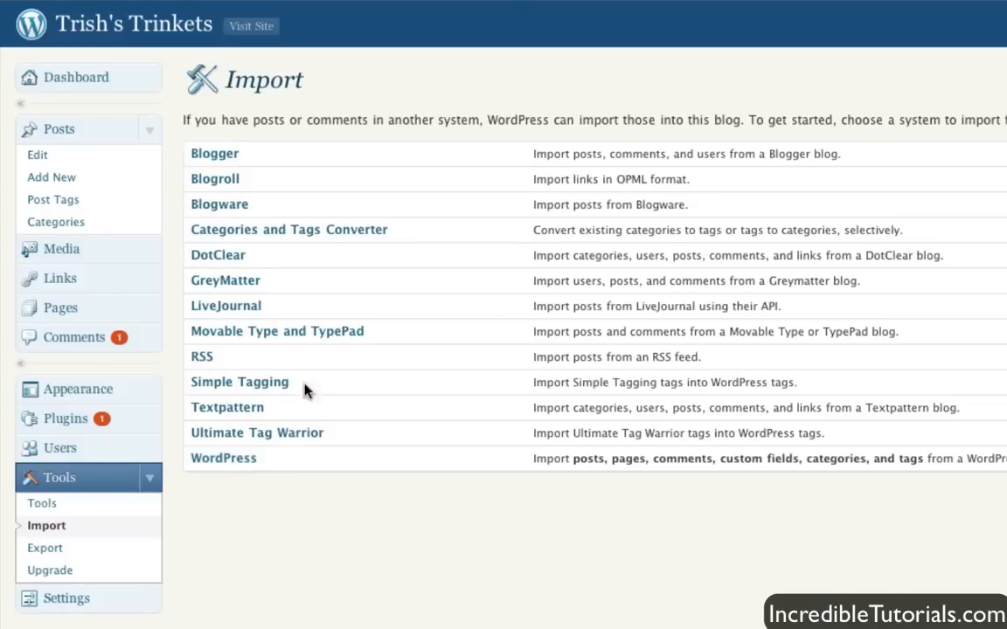
pyautogui.moveTo(363, 400)
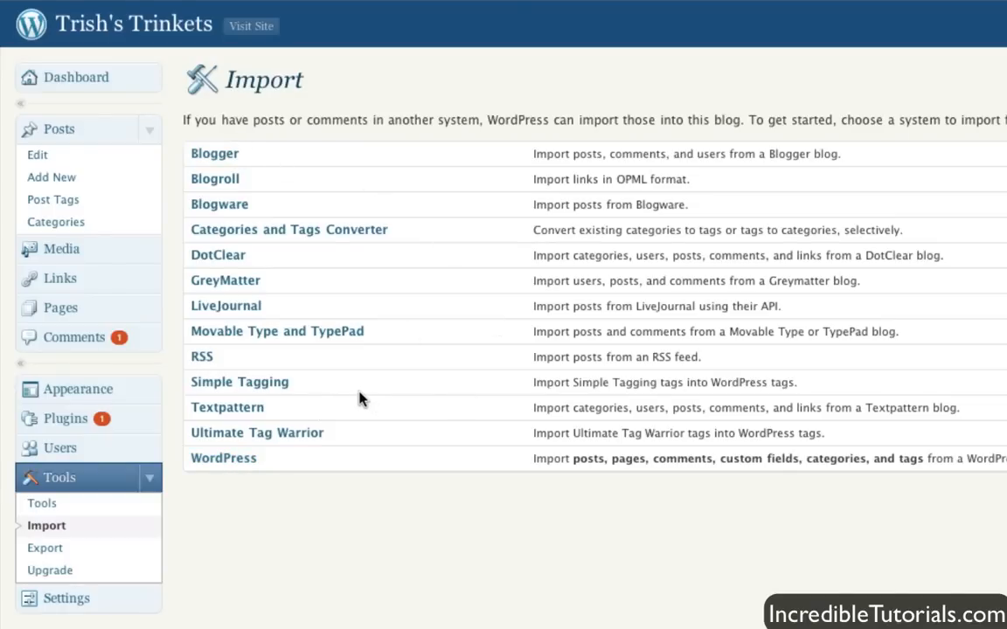
pyautogui.moveTo(362, 384)
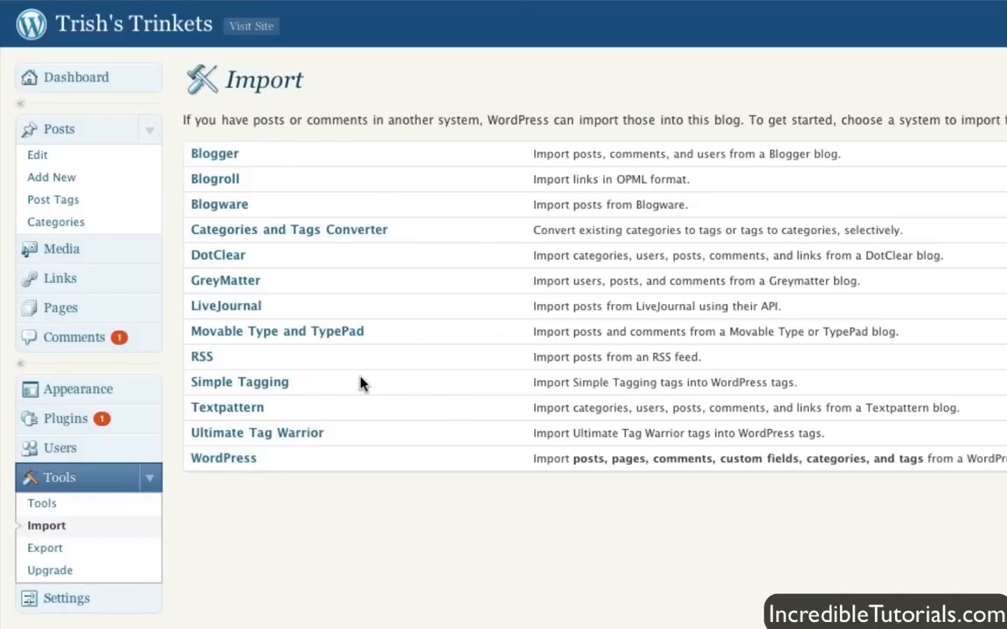
pyautogui.moveTo(461, 514)
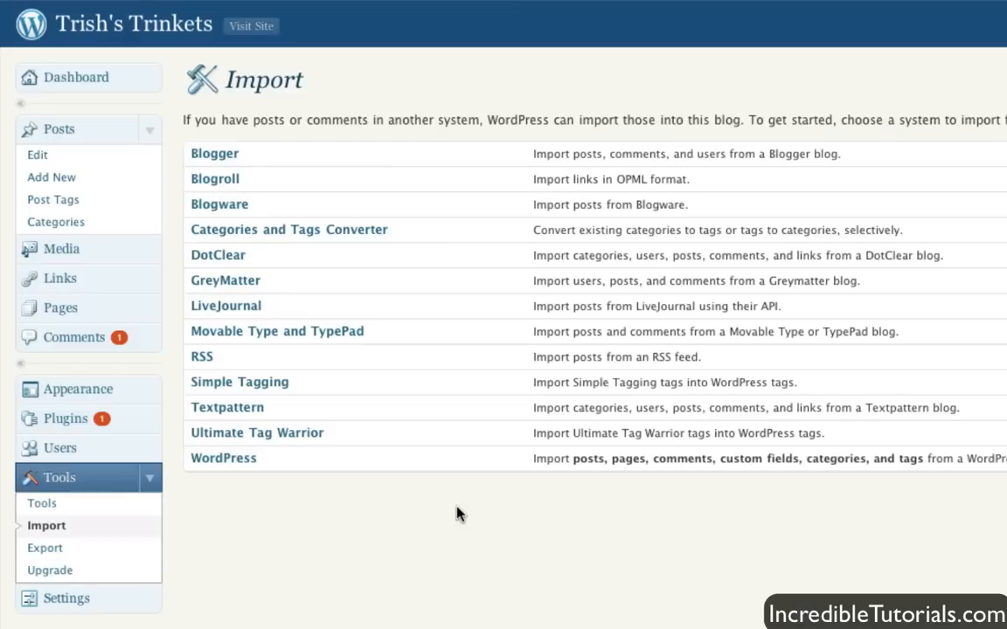
pyautogui.moveTo(61, 555)
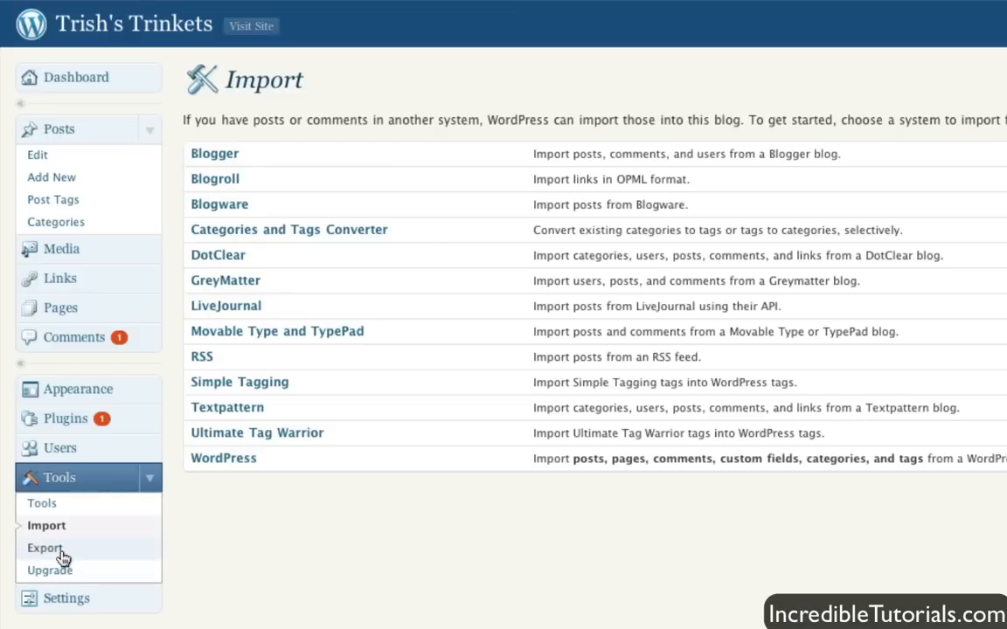
# Show the Export page with author restriction set to All Authors.
pyautogui.click(45, 548)
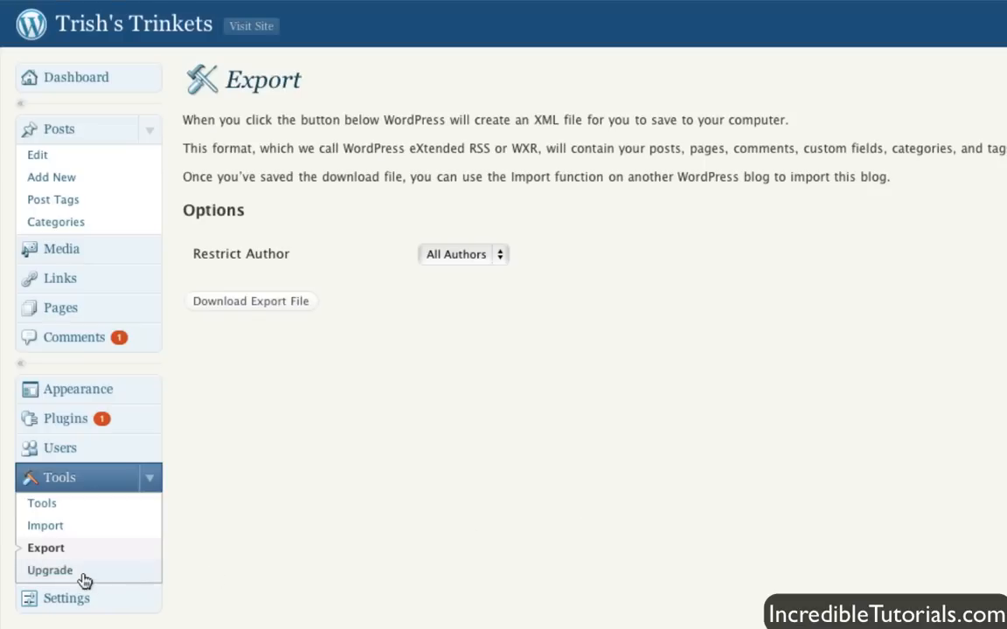
# Show the Upgrade page confirming WordPress 2.9.2 and an Akismet 2.2.9 update.
pyautogui.click(50, 570)
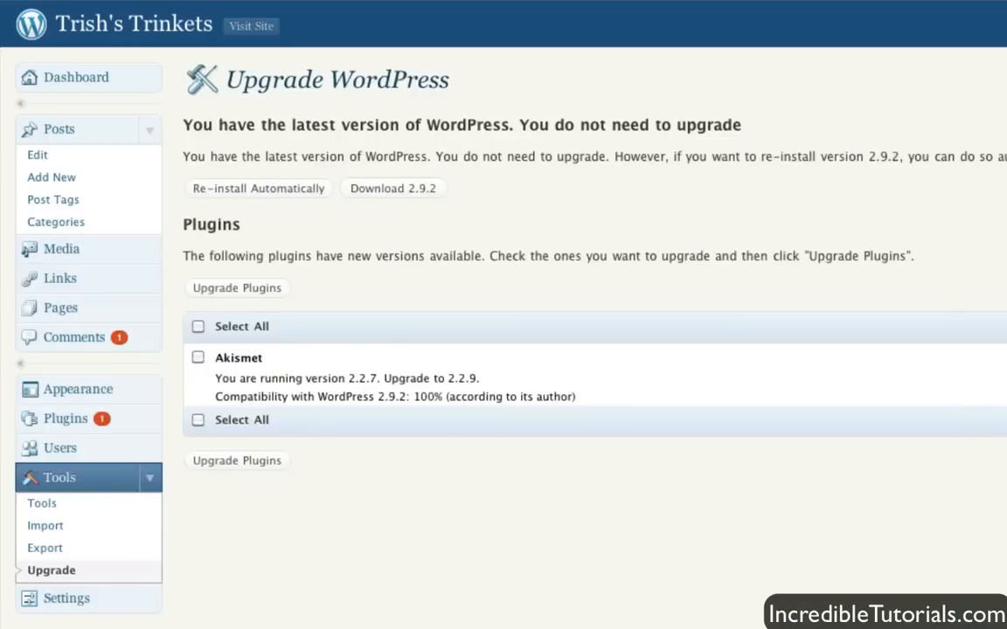
pyautogui.moveTo(470, 271)
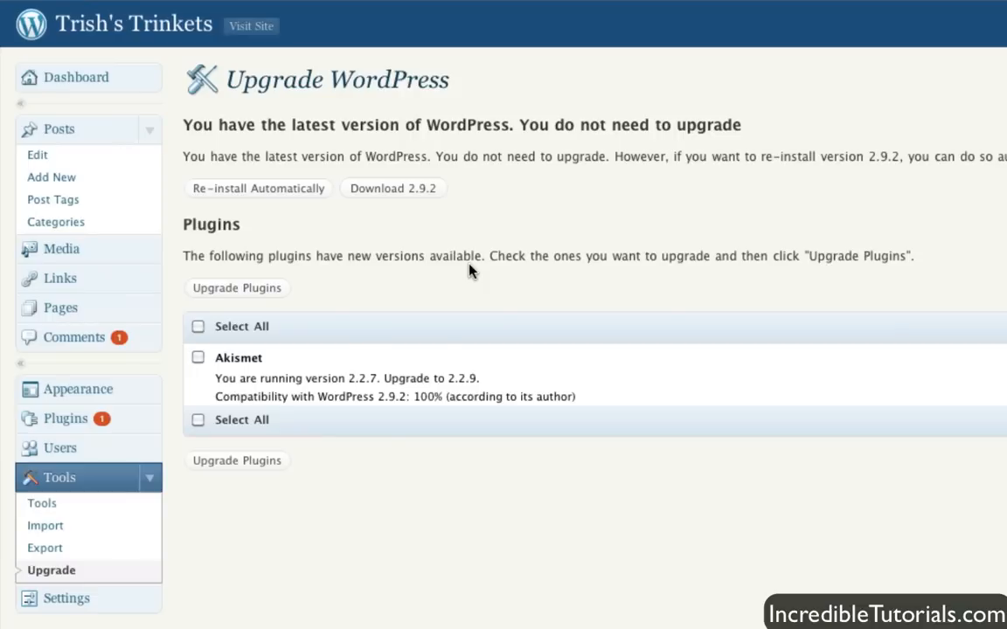
pyautogui.moveTo(509, 232)
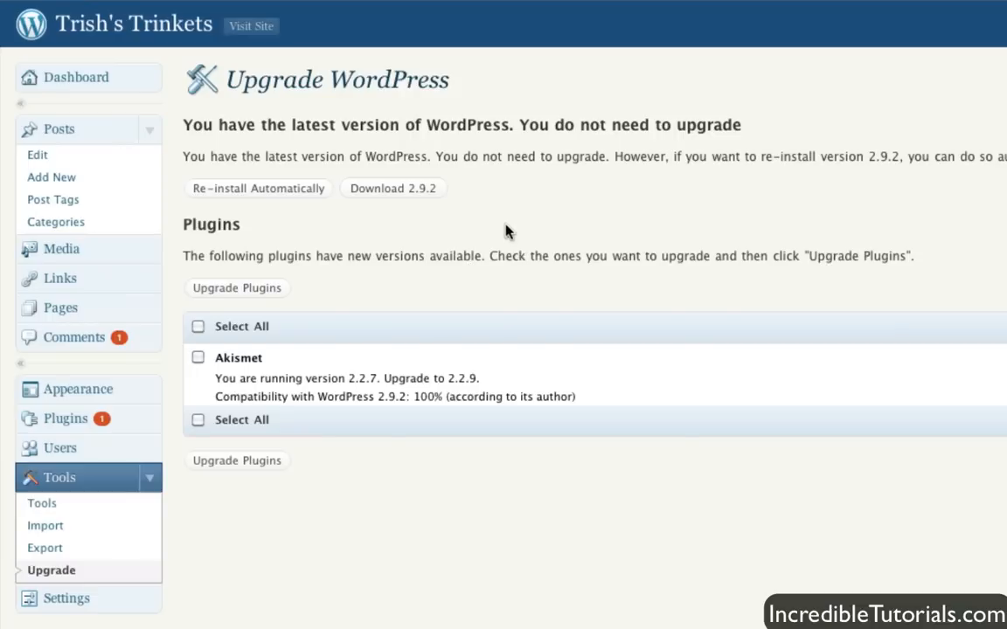
pyautogui.moveTo(488, 144)
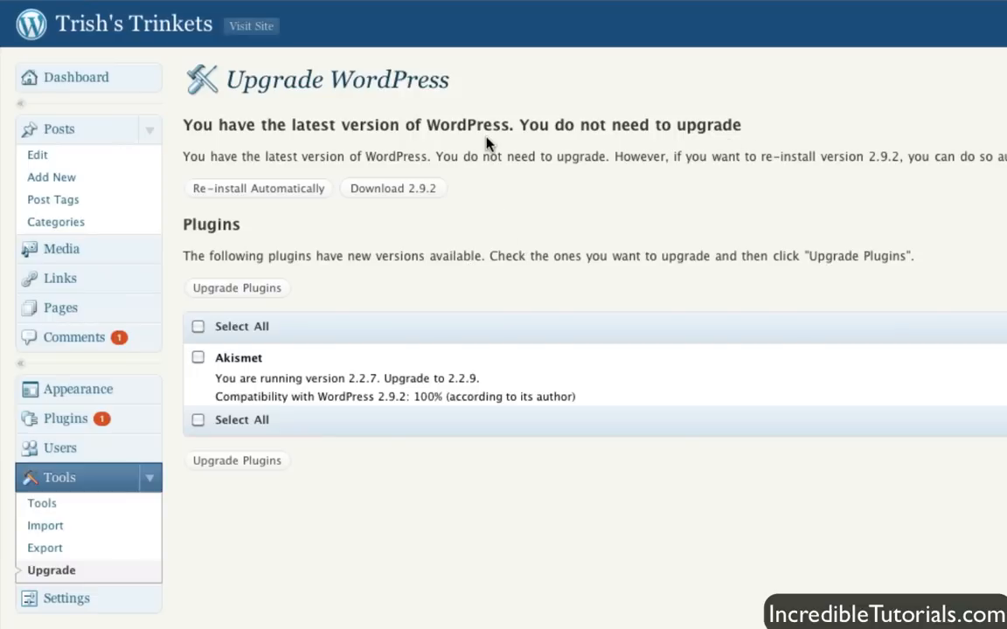
pyautogui.moveTo(393, 189)
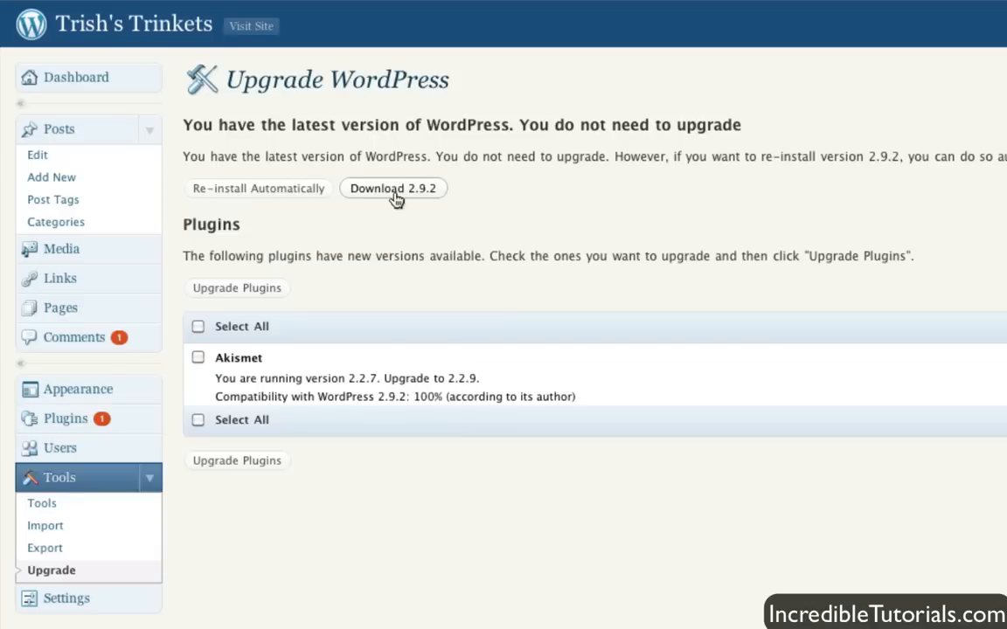
pyautogui.moveTo(527, 288)
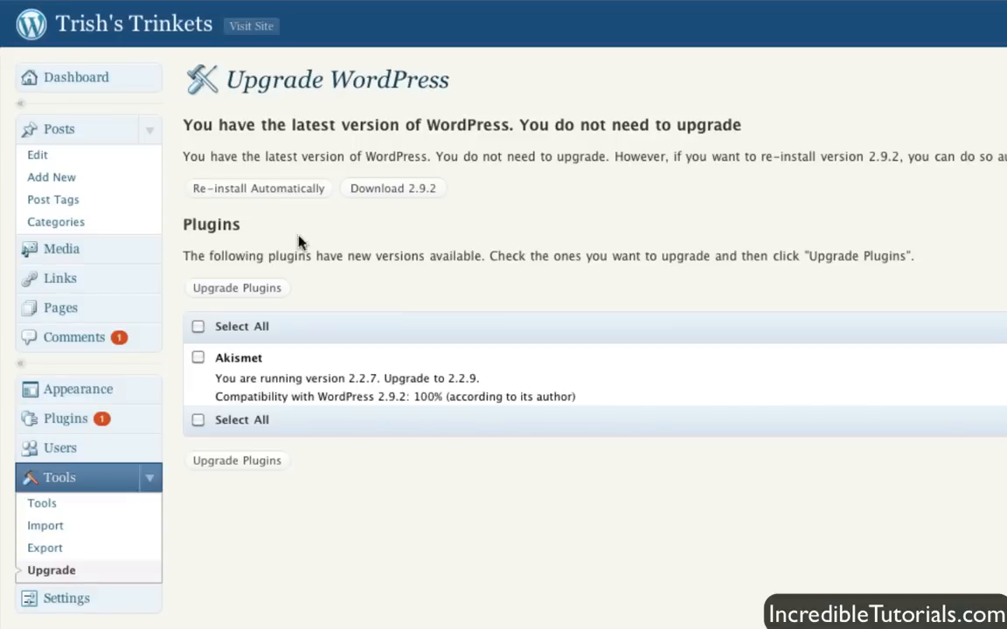
pyautogui.moveTo(240, 192)
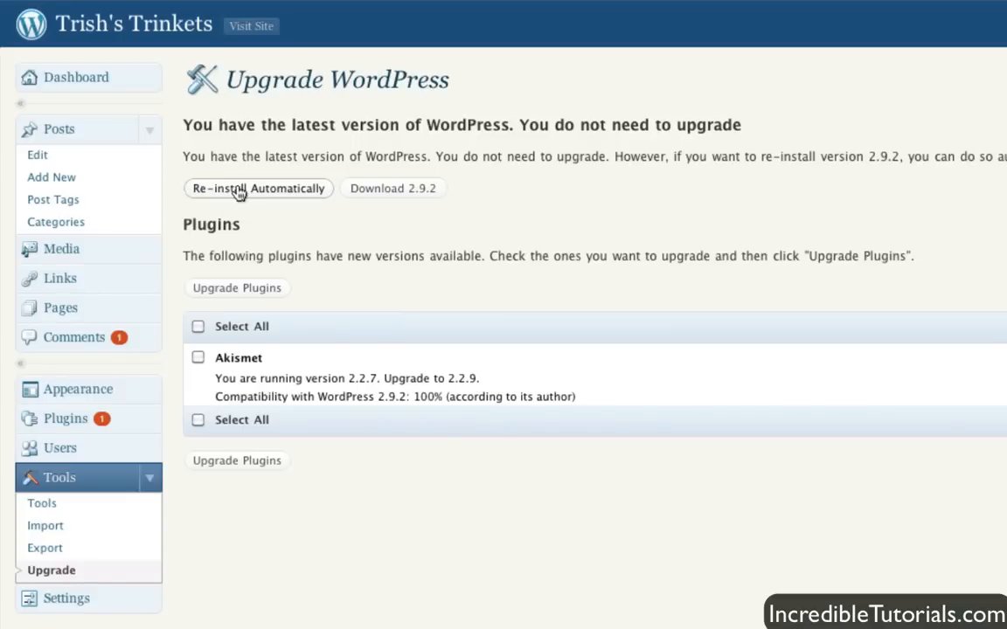
pyautogui.moveTo(419, 313)
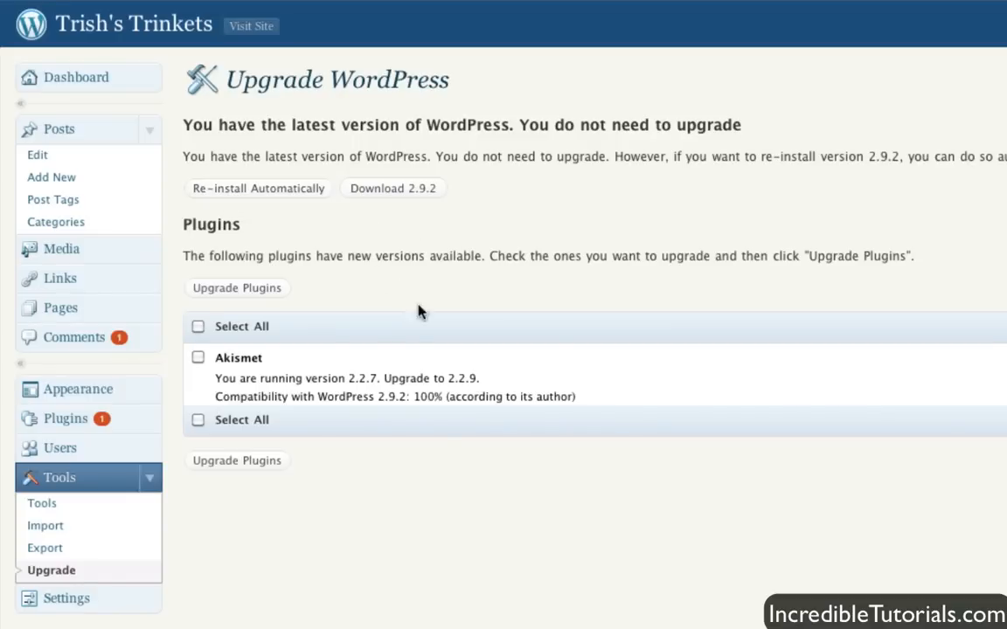
pyautogui.moveTo(339, 360)
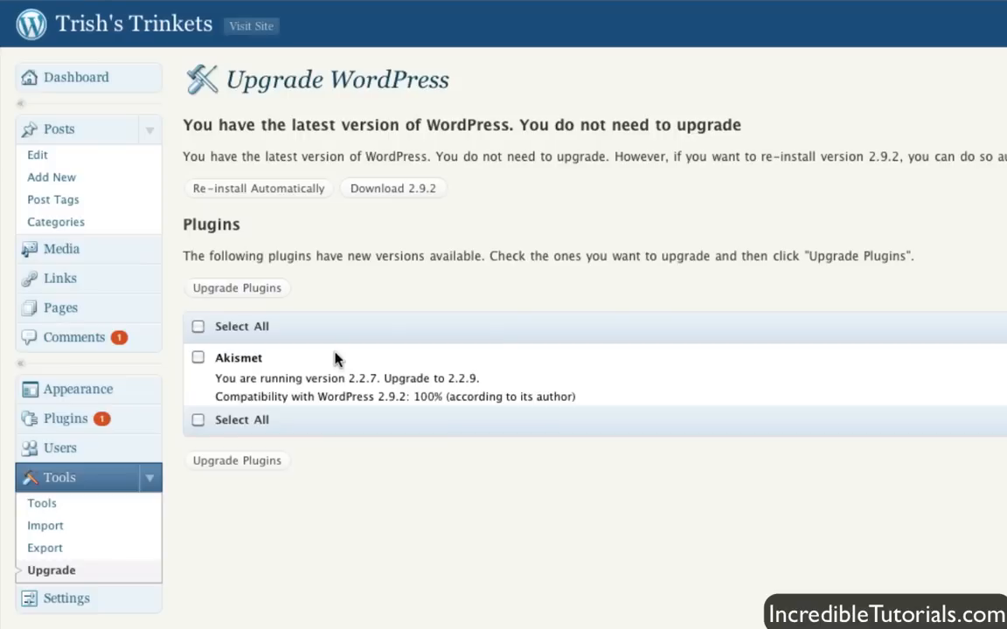
pyautogui.moveTo(320, 359)
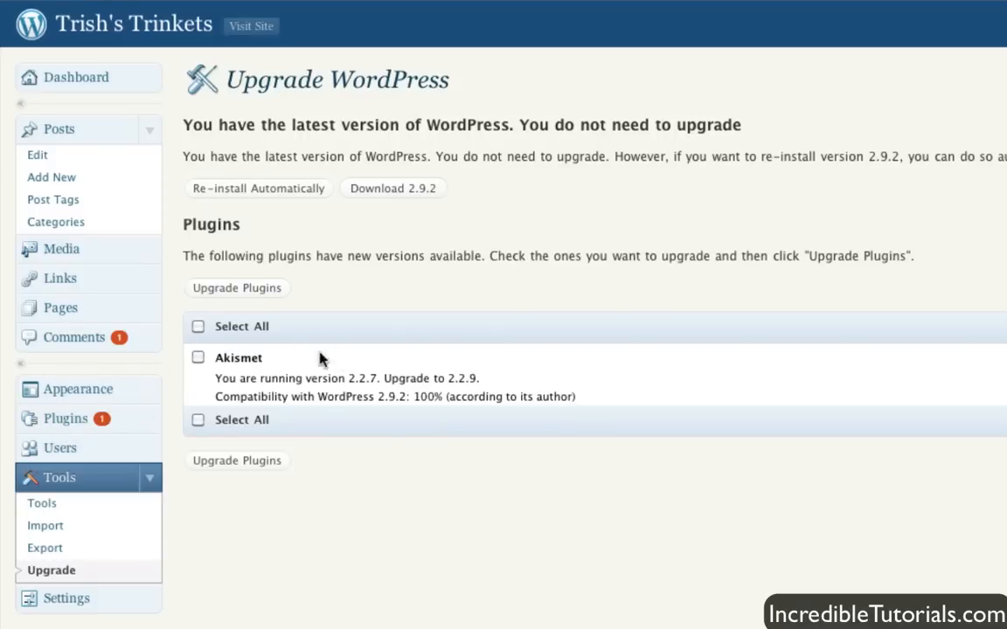
pyautogui.moveTo(250, 367)
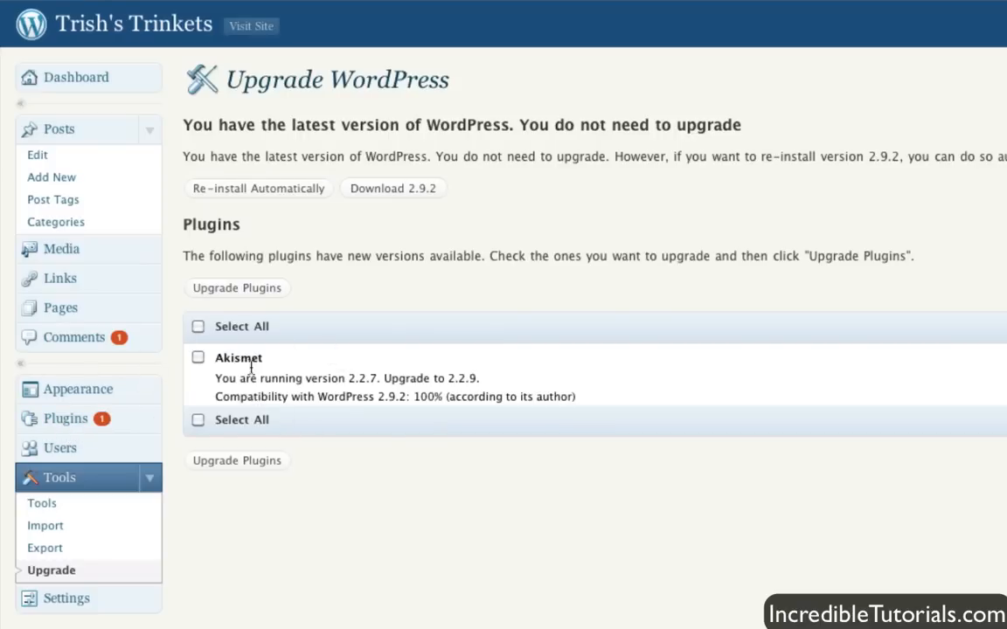
# Tick the Akismet checkbox in the Upgrade page's plugins list.
pyautogui.click(199, 356)
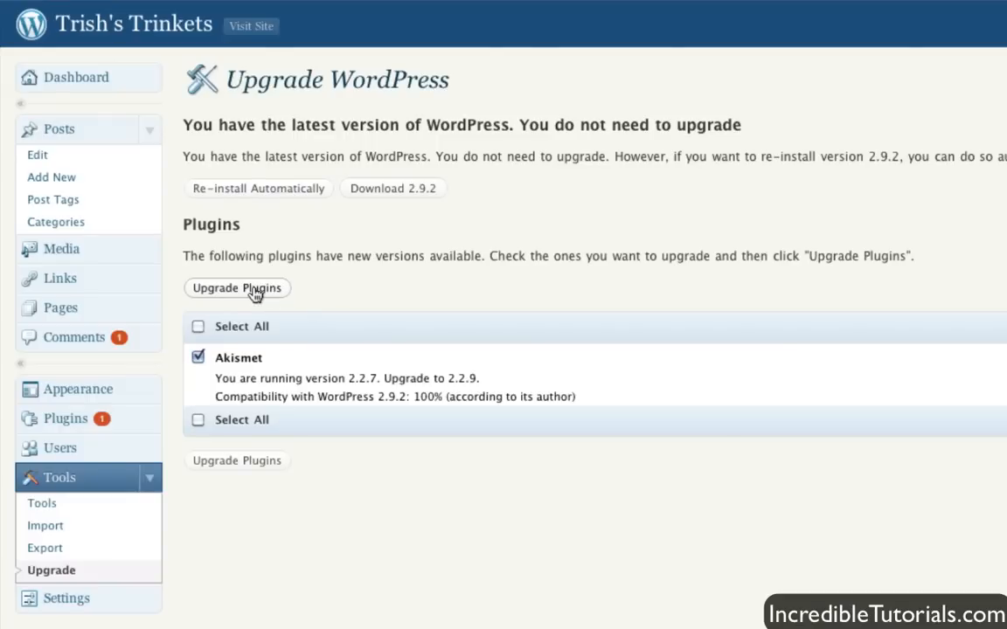
pyautogui.moveTo(502, 425)
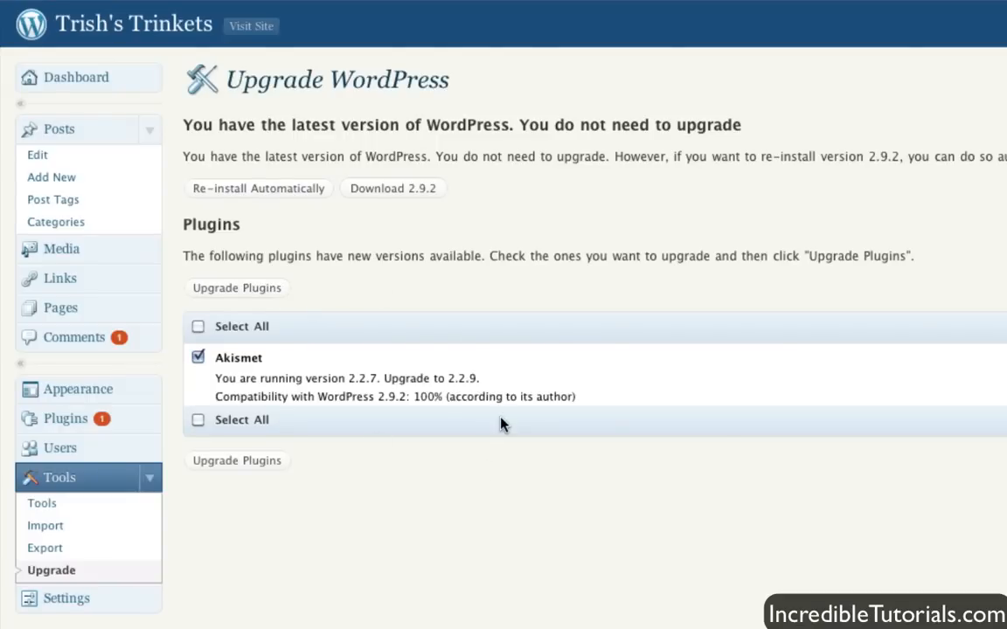